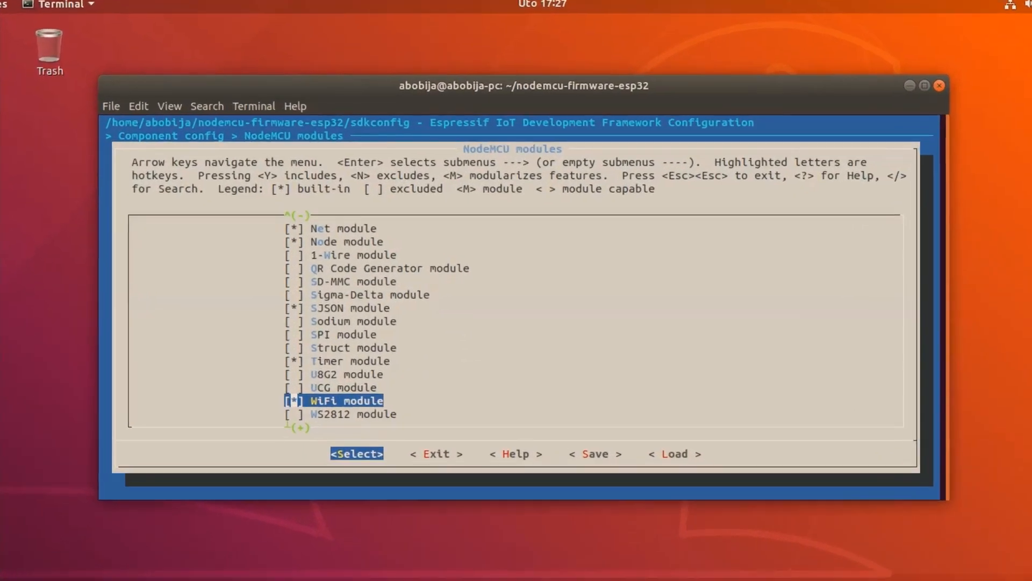
# Include the U8G2 module in the NodeMCU firmware via menuconfig.
pyautogui.press('Up')
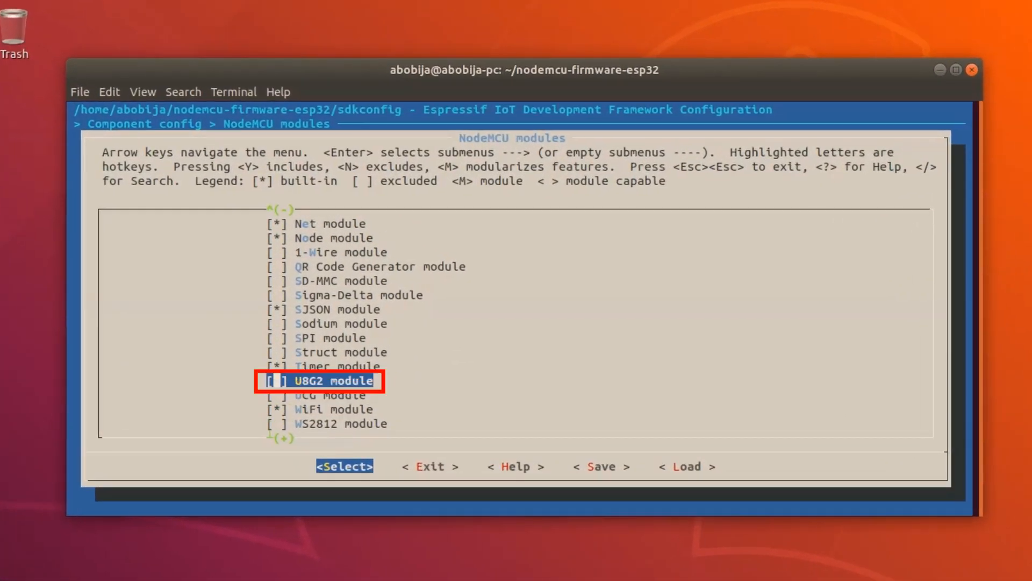
pyautogui.press('space')
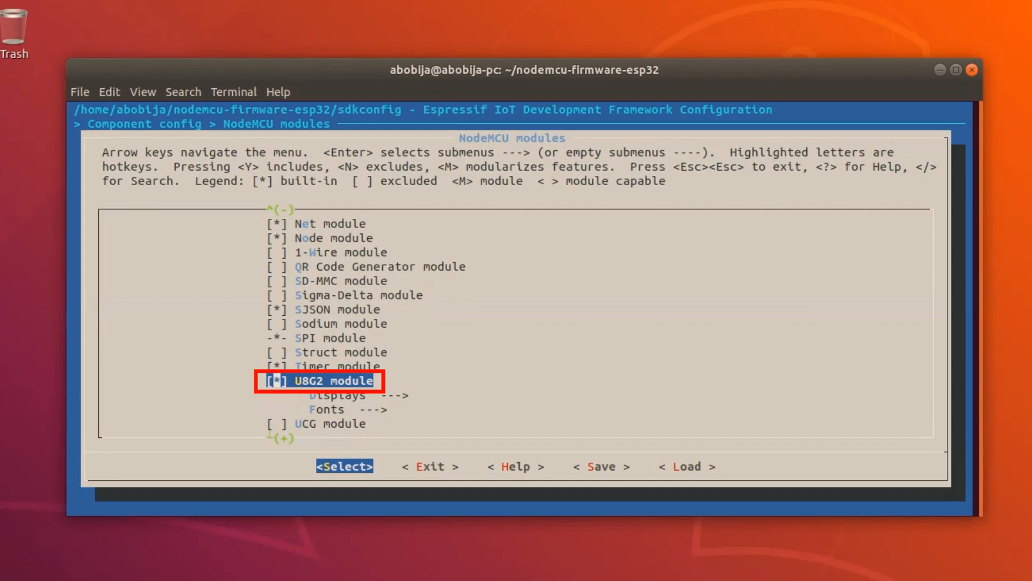
pyautogui.click(600, 466)
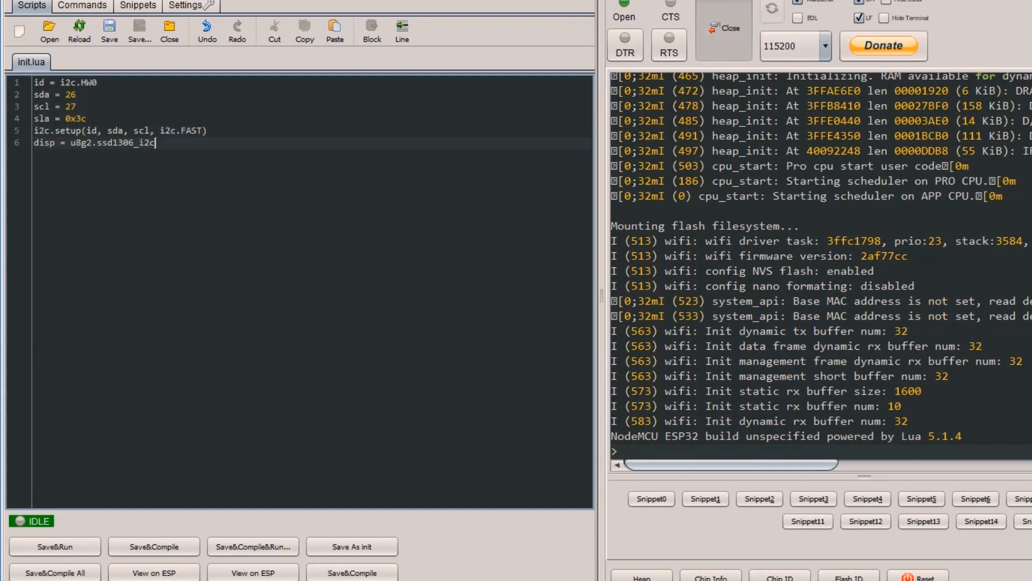
# Write the u8g2.ssd1306_i2c_128x64_noname(id, sla) display object and its font settings in init.lua.
pyautogui.write('_128x64_noname(id, sla)')
pyautogui.write('di')
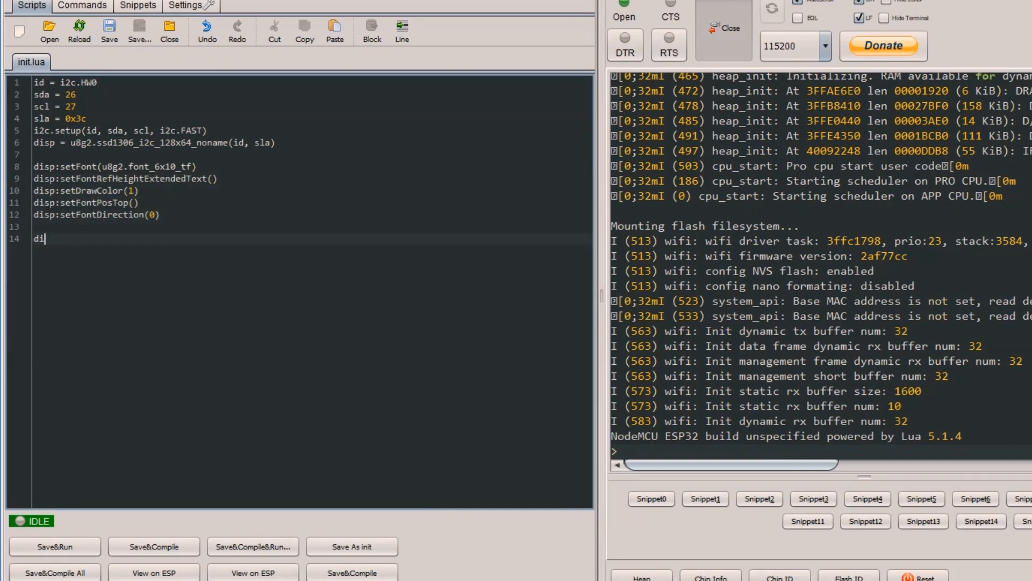
pyautogui.write('sp:clearBuffer(')
pyautogui.write('disp:')
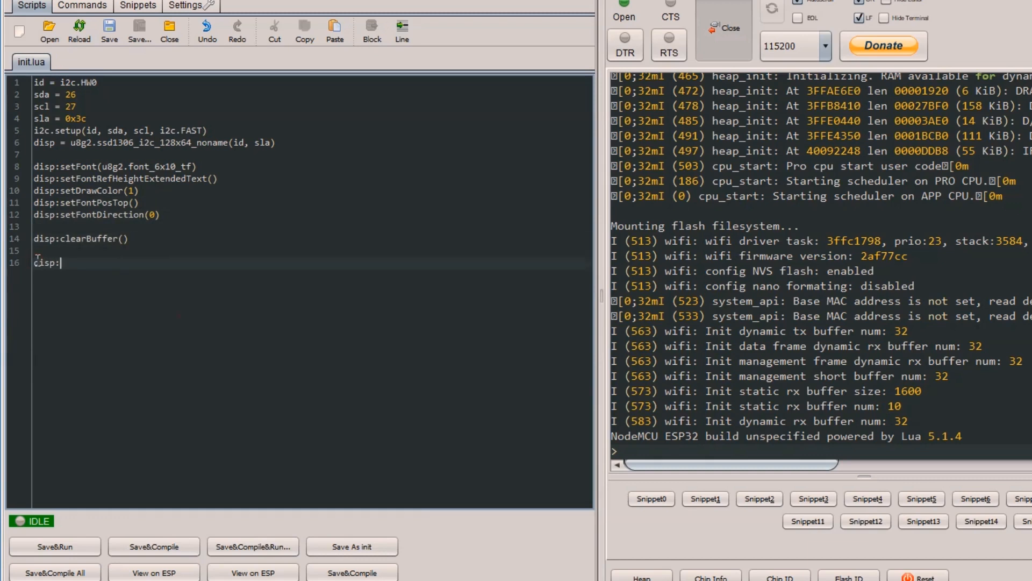
# Add disp:drawStr lines for Hello World and the name, then disp:sendBuffer().
pyautogui.write('drawStr(0, 0, "Hello World')
pyautogui.click(312, 274)
pyautogui.write('disp:drawStr(0, 10, "Alija Bobija')
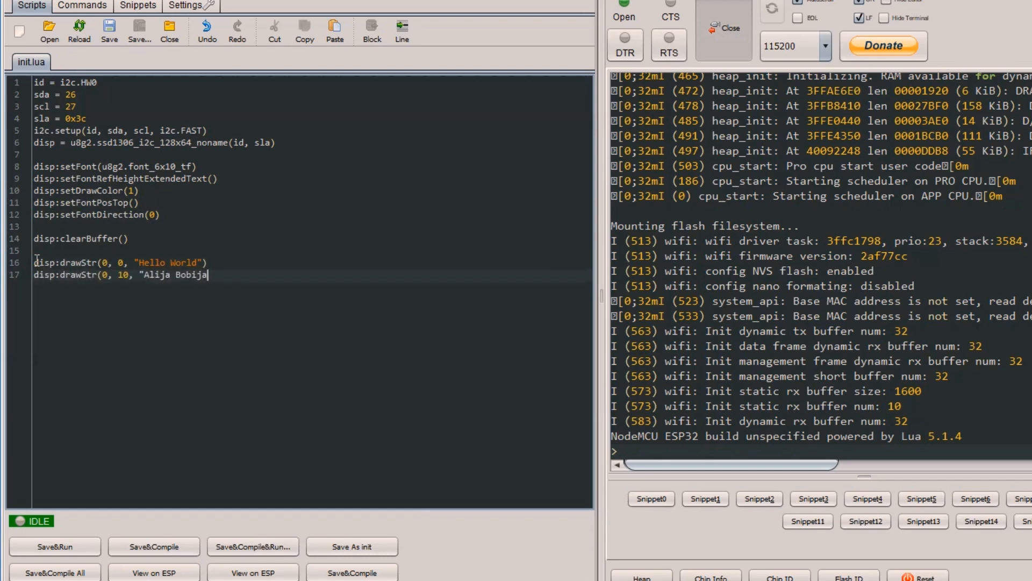
pyautogui.write('")')
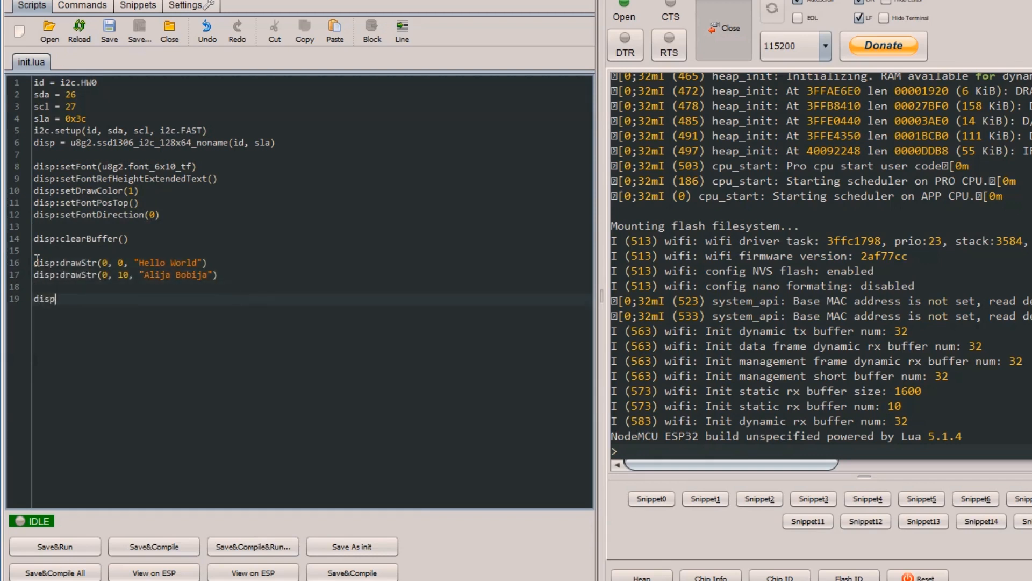
pyautogui.write(':sendBuf')
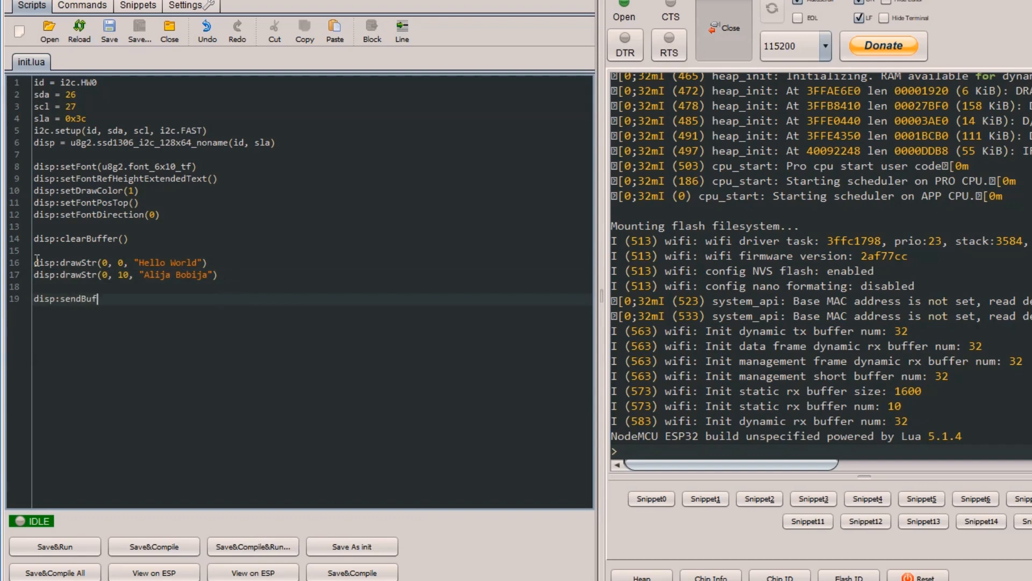